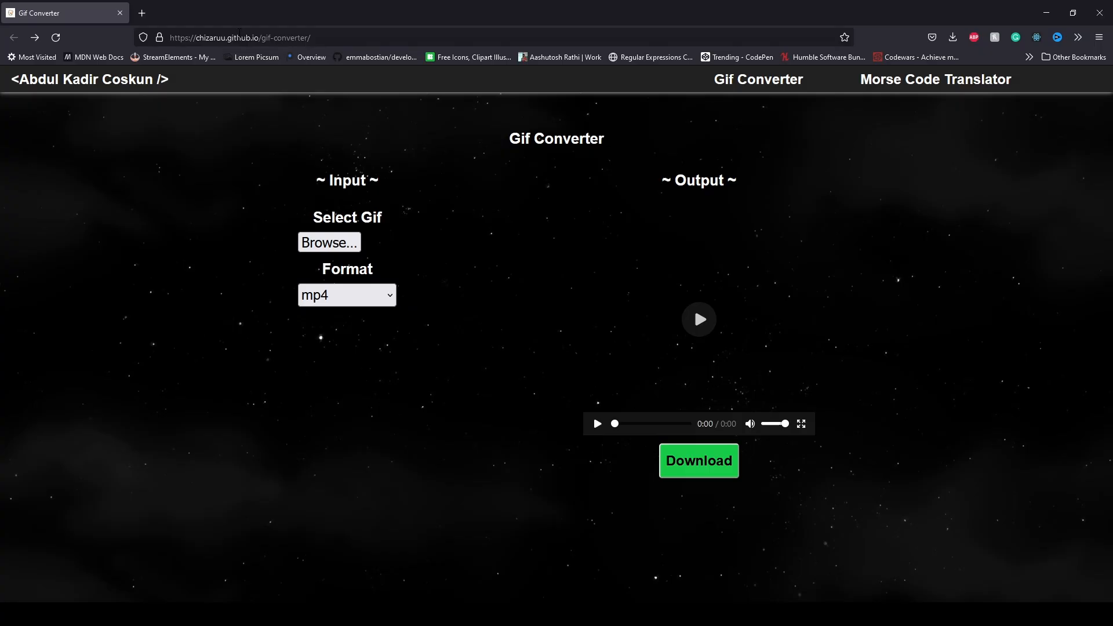
{"action": "mouse_move", "coordinate": [329, 242]}
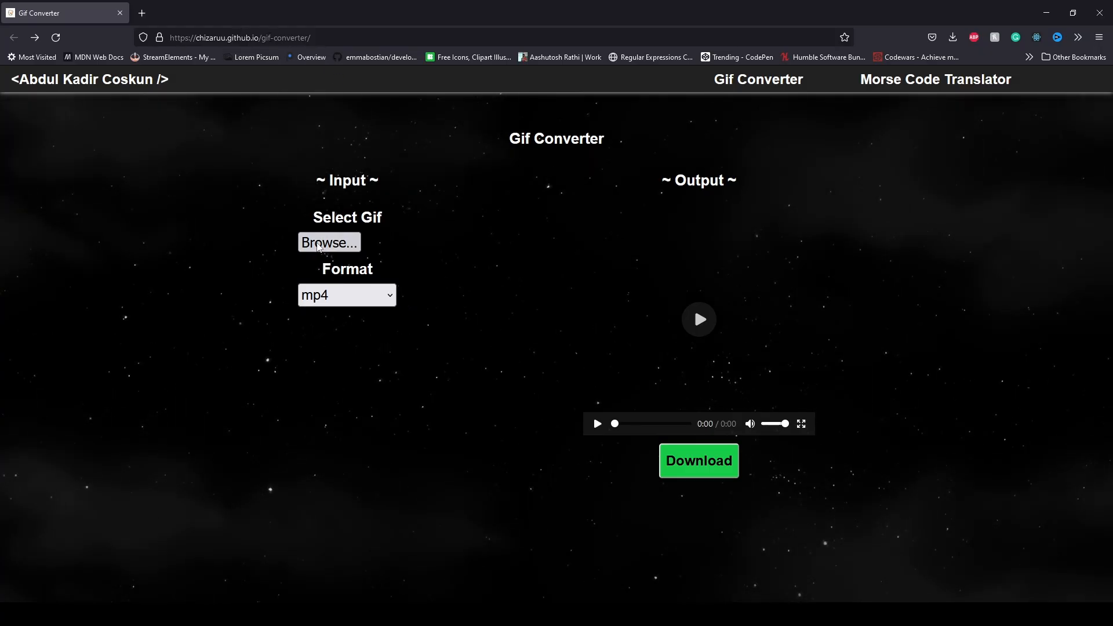
Convert cat.gif into a 17-frame png spritesheet and import it into the Animator folder.
{"action": "left_click", "coordinate": [329, 242]}
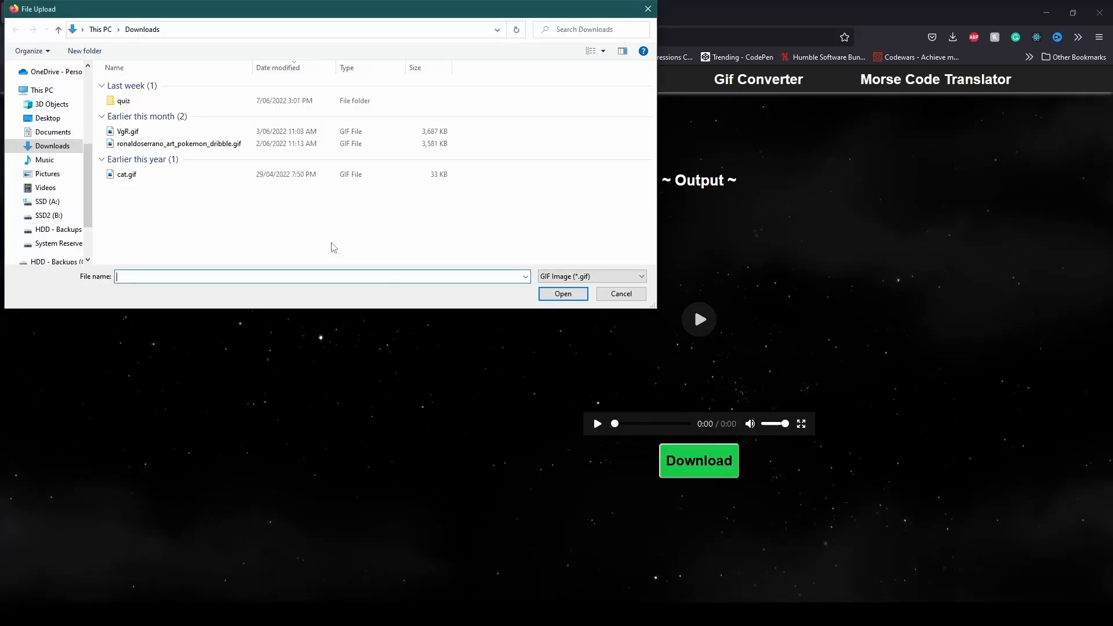
{"action": "left_click", "coordinate": [127, 174]}
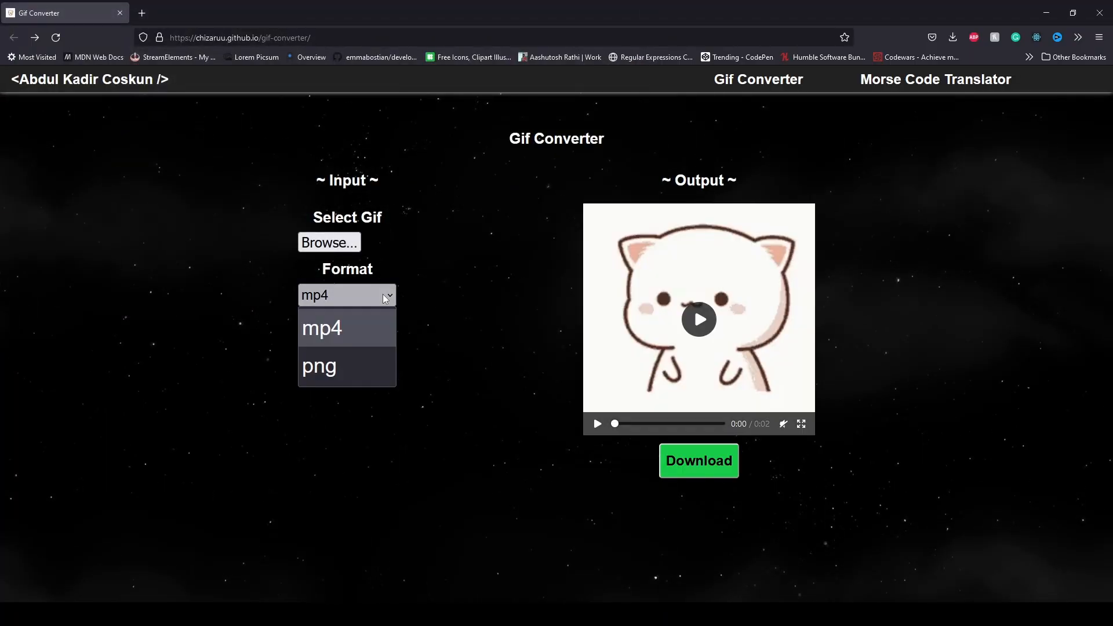
{"action": "left_click", "coordinate": [319, 366]}
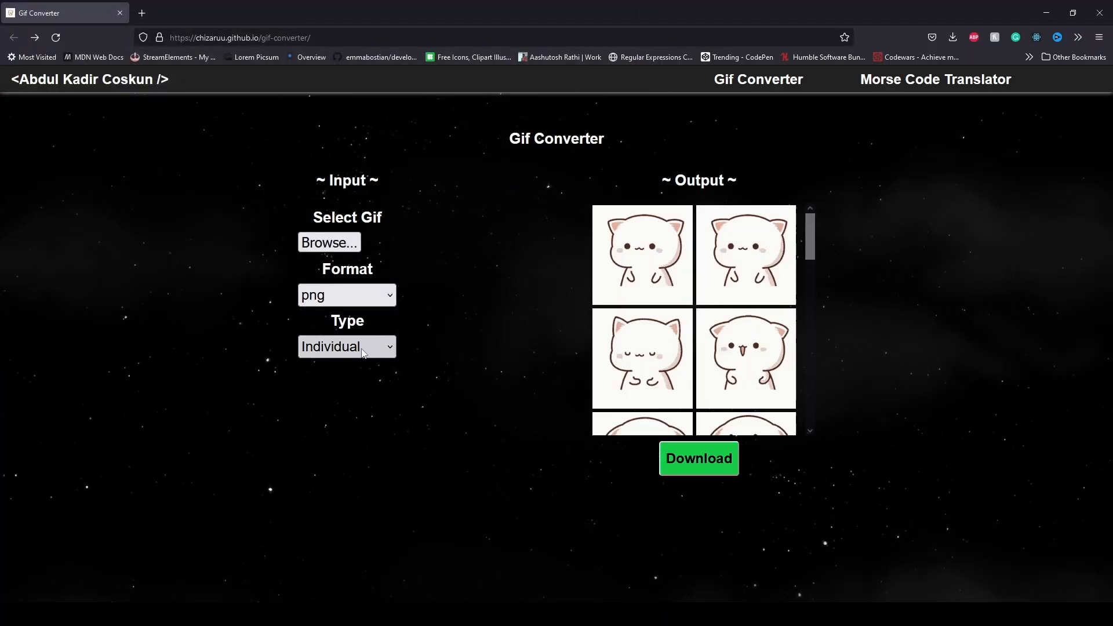
{"action": "left_click", "coordinate": [347, 346]}
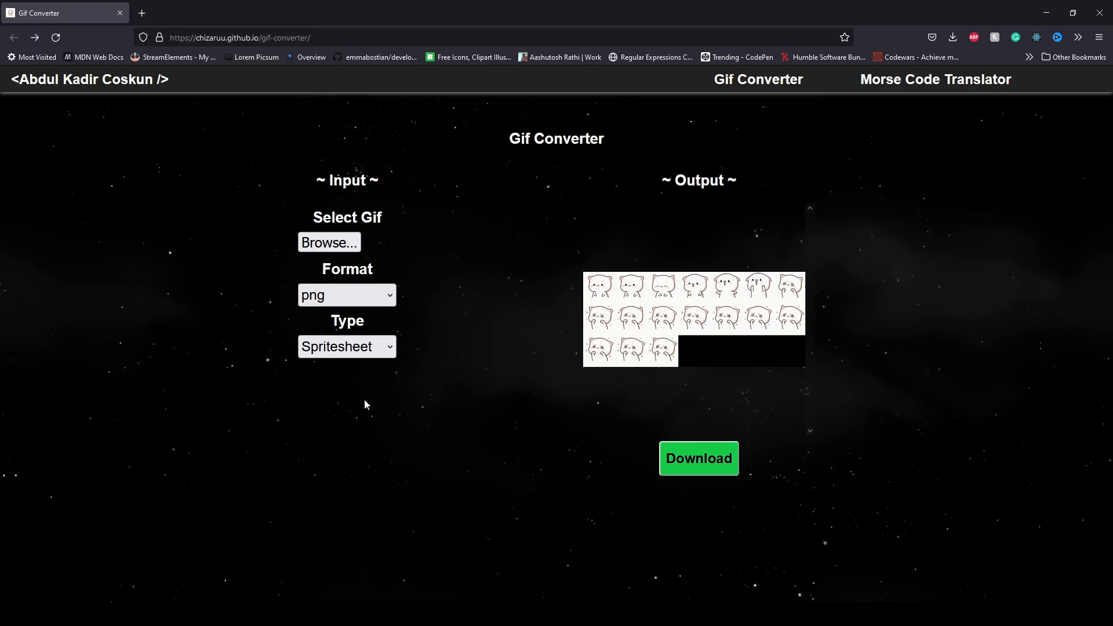
{"action": "mouse_move", "coordinate": [704, 435]}
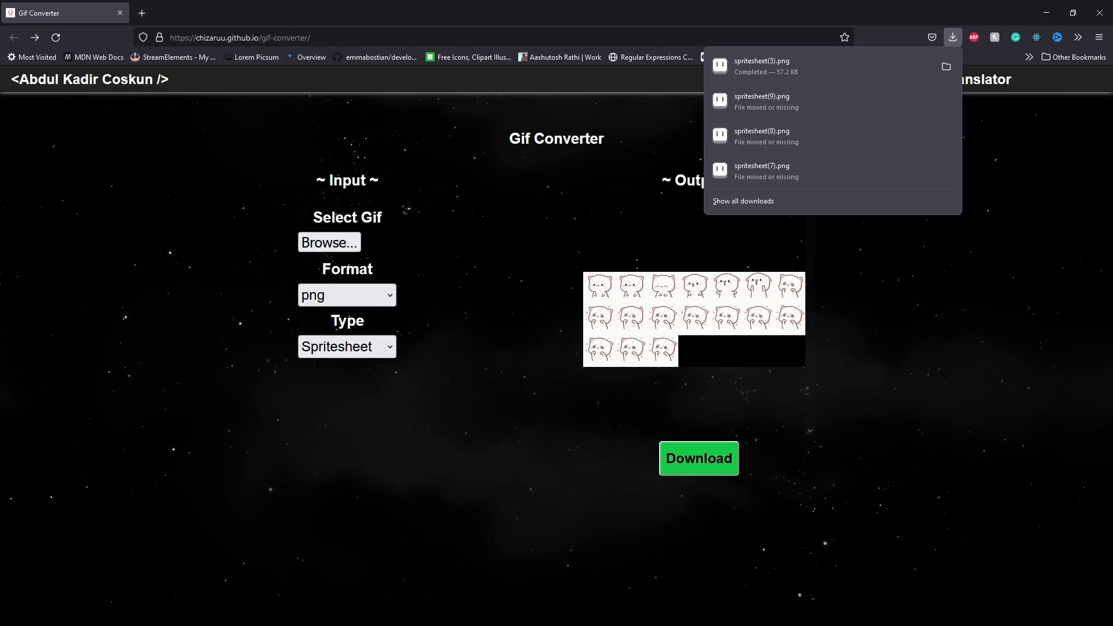
{"action": "left_click", "coordinate": [946, 66]}
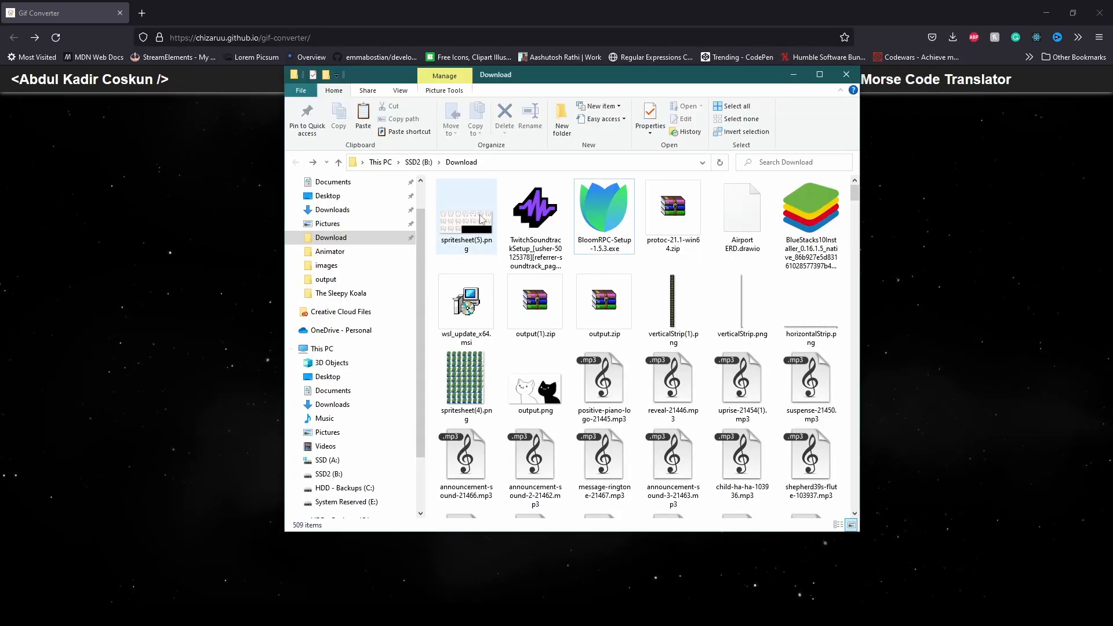
{"action": "left_click", "coordinate": [534, 208]}
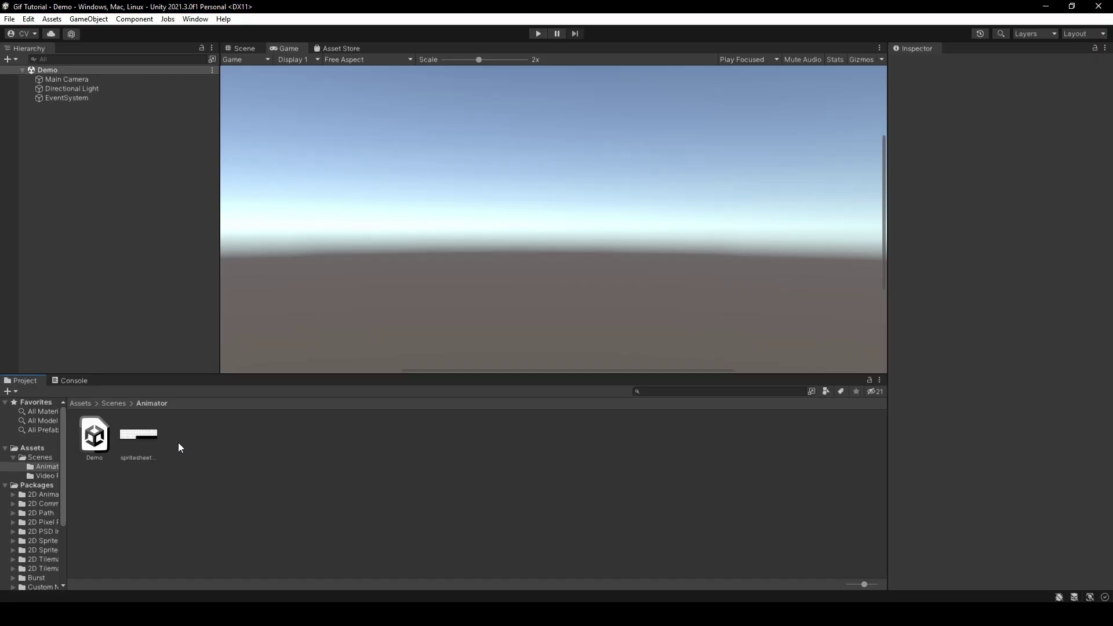
Set the spritesheet's Texture Type to Sprite (2D and UI) and Sprite Mode to Multiple.
{"action": "left_click", "coordinate": [138, 433]}
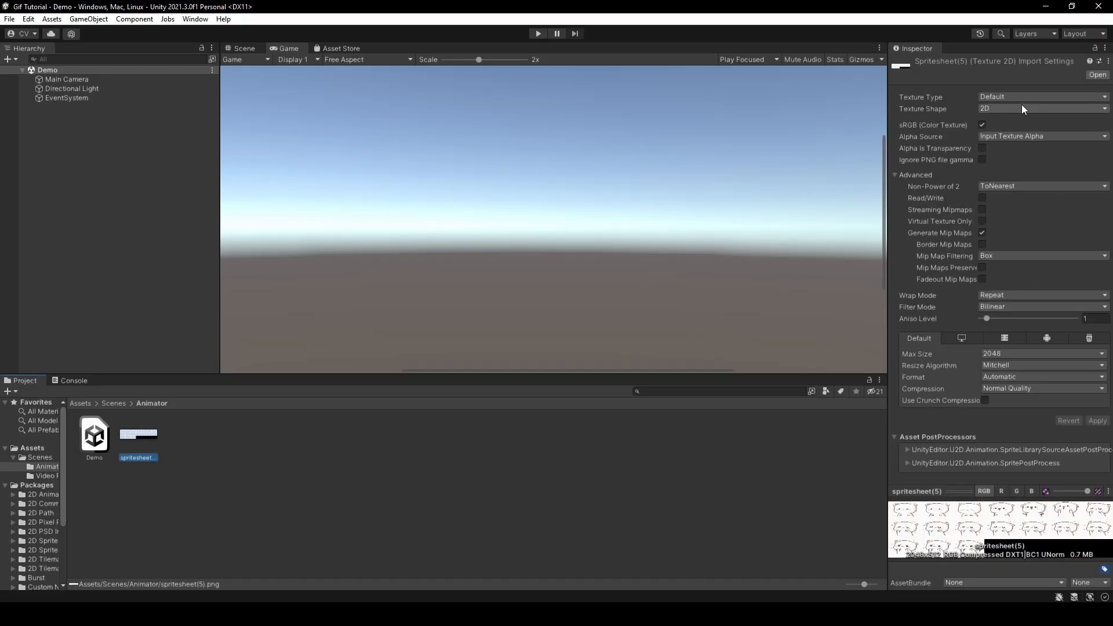
{"action": "left_click", "coordinate": [1040, 97]}
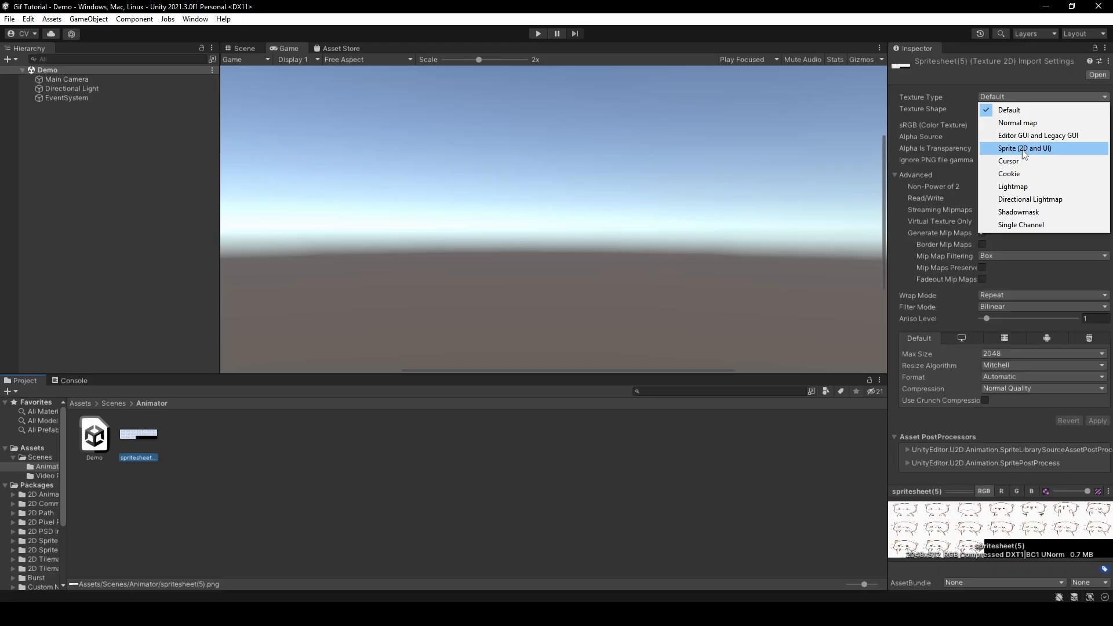
{"action": "left_click", "coordinate": [1023, 147]}
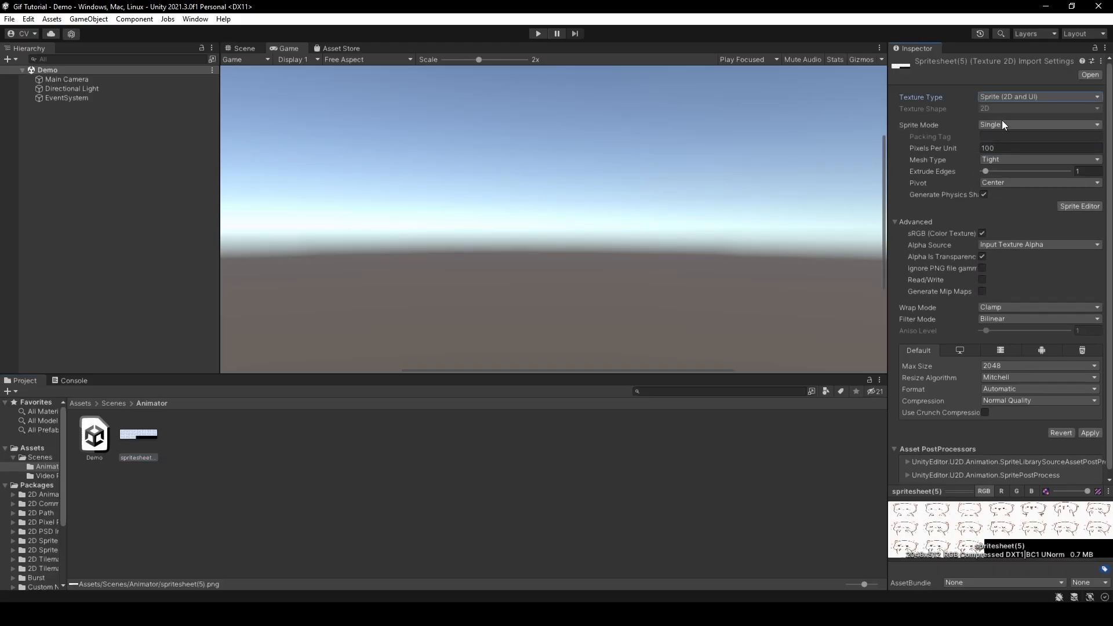
{"action": "left_click", "coordinate": [1038, 124]}
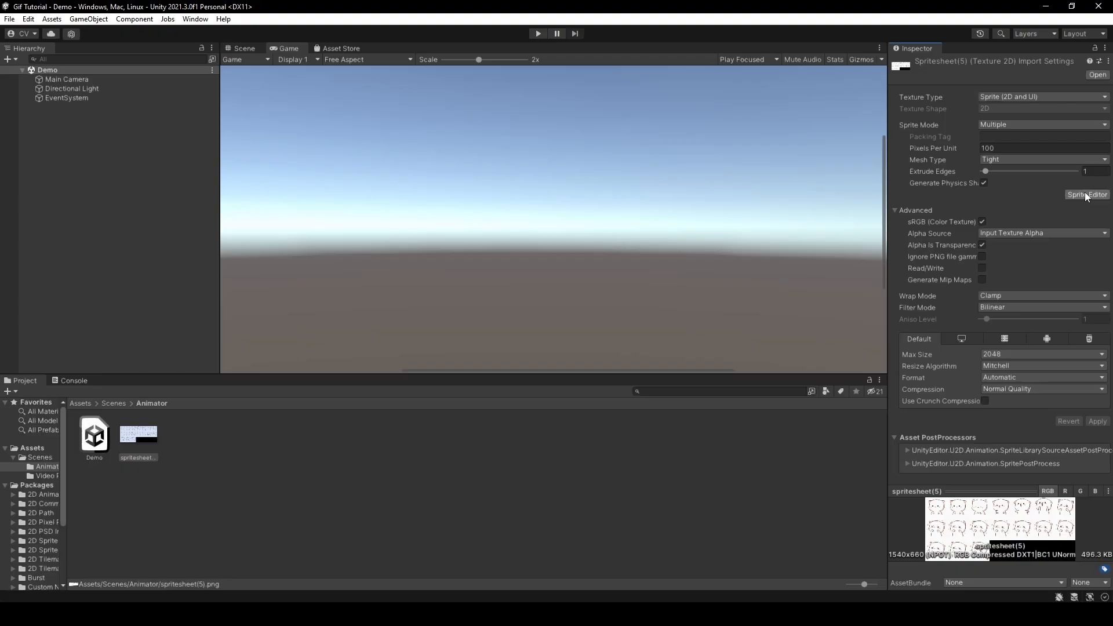
In Sprite Editor, slice the sheet Grid By Cell Size at 220×220 and apply.
{"action": "left_click", "coordinate": [1087, 194]}
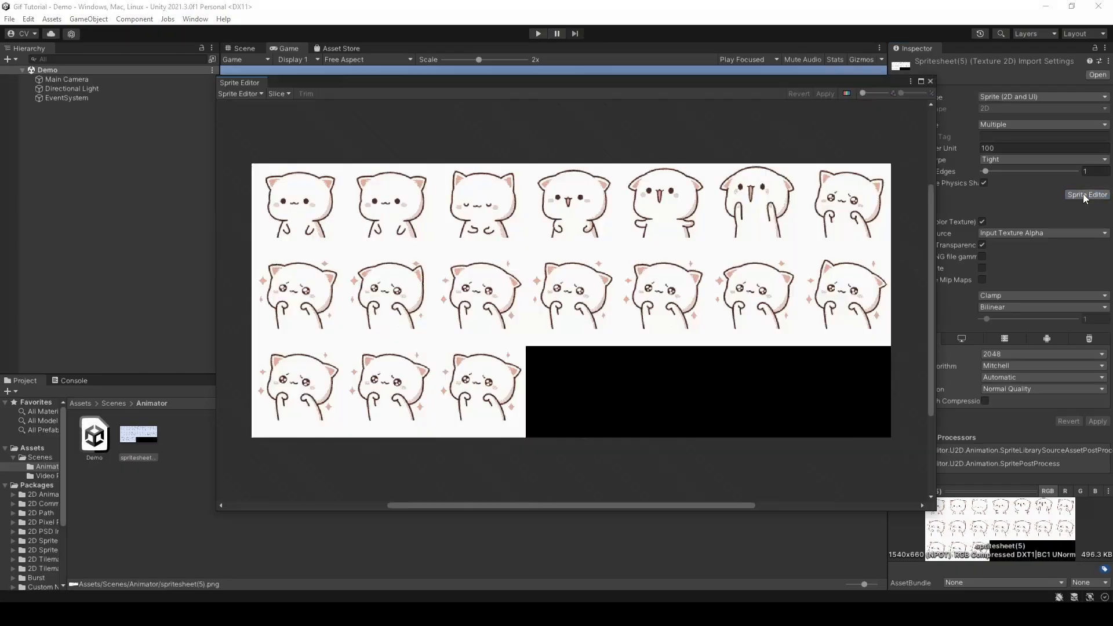
{"action": "left_click", "coordinate": [279, 93]}
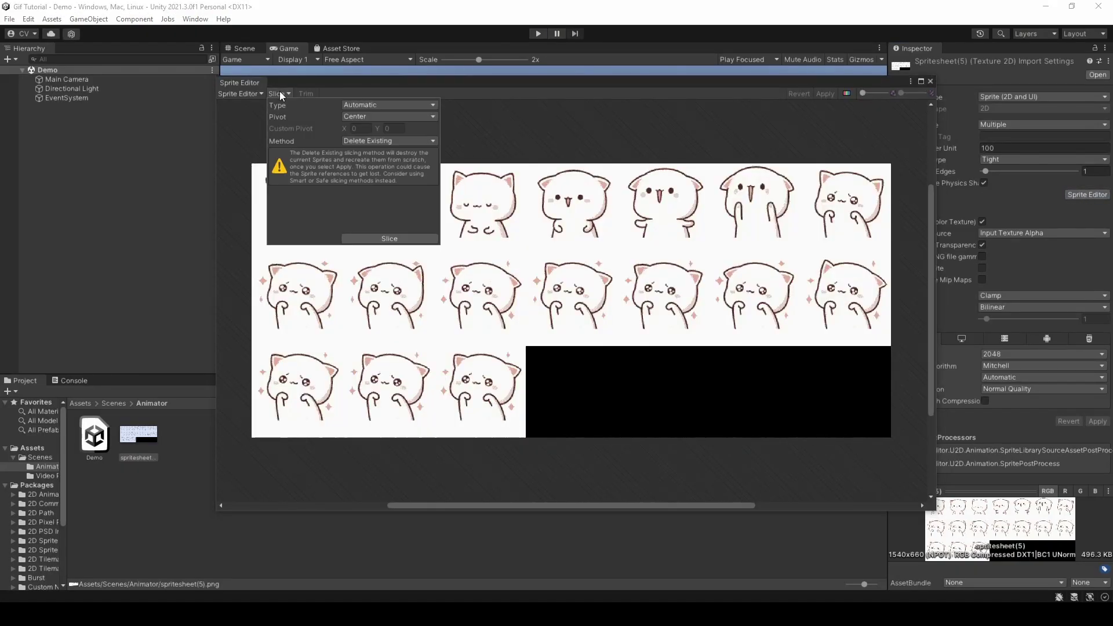
{"action": "left_click", "coordinate": [389, 104]}
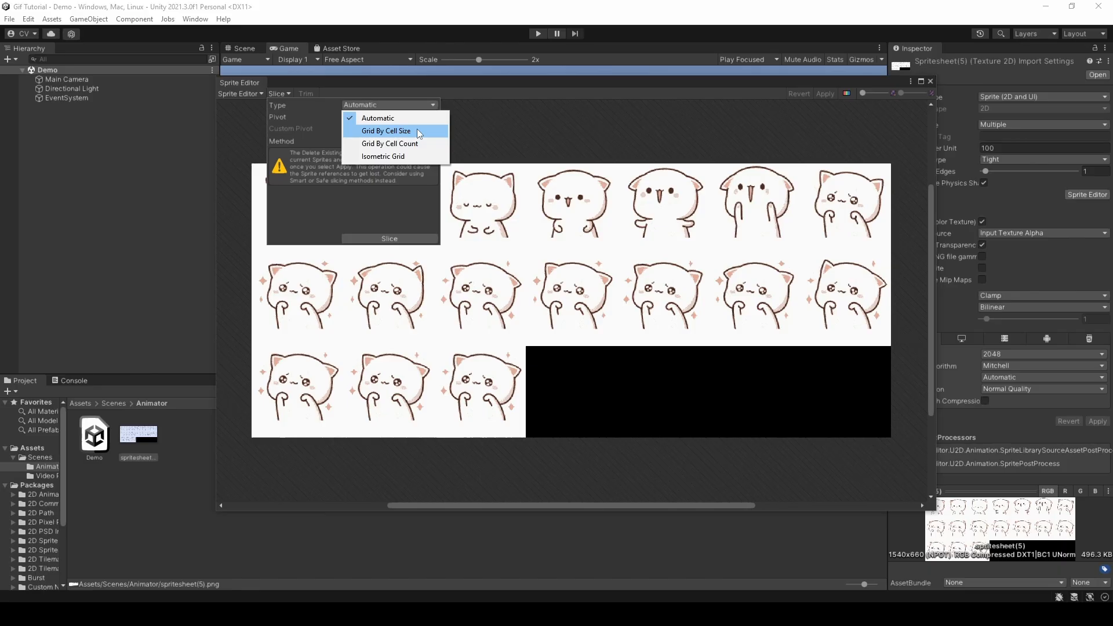
{"action": "left_click", "coordinate": [385, 130]}
{"action": "type", "text": "220"}
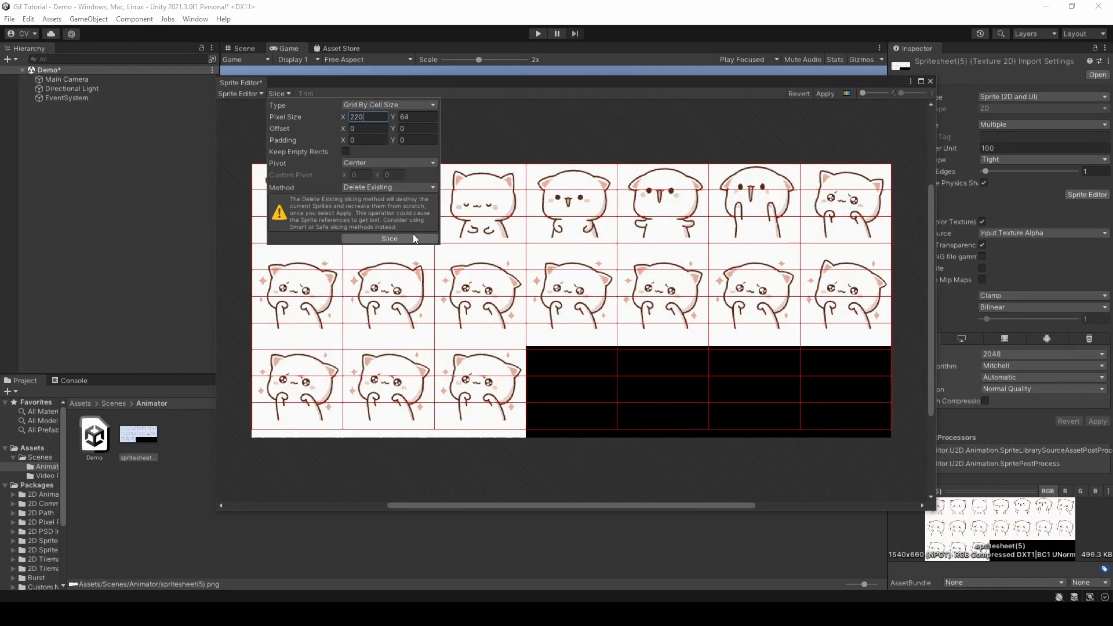
{"action": "left_click", "coordinate": [389, 238]}
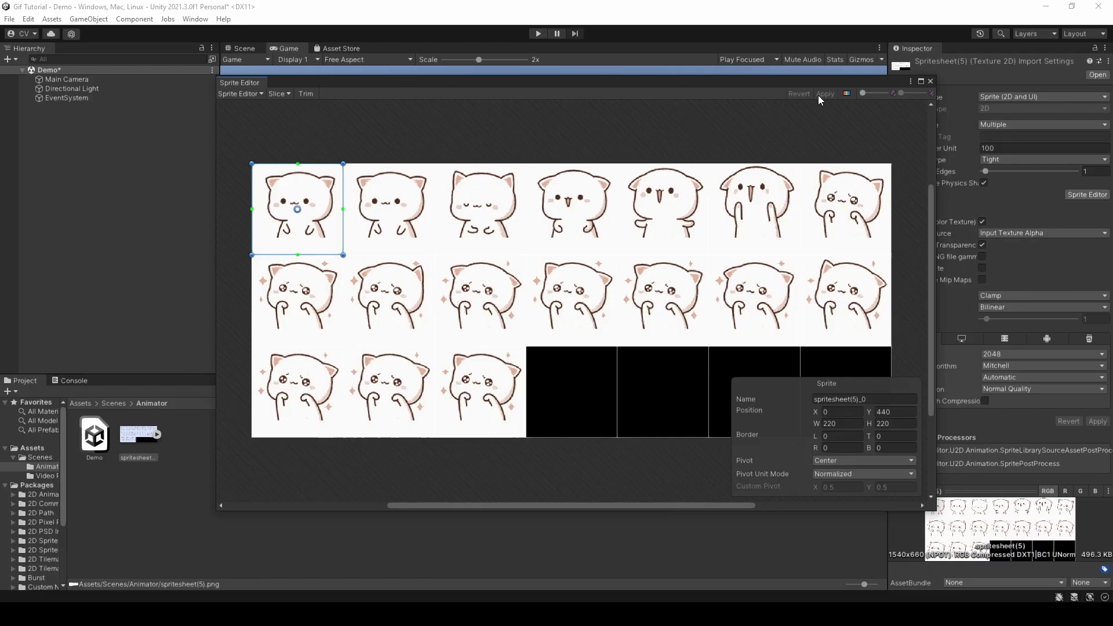
{"action": "mouse_move", "coordinate": [933, 85]}
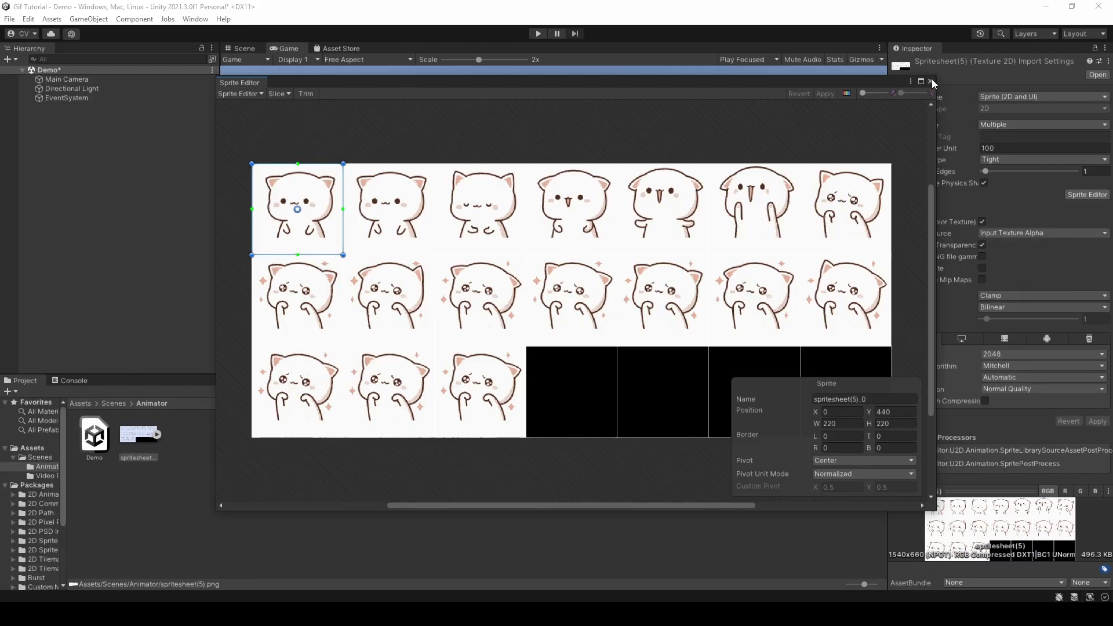
{"action": "left_click", "coordinate": [931, 81]}
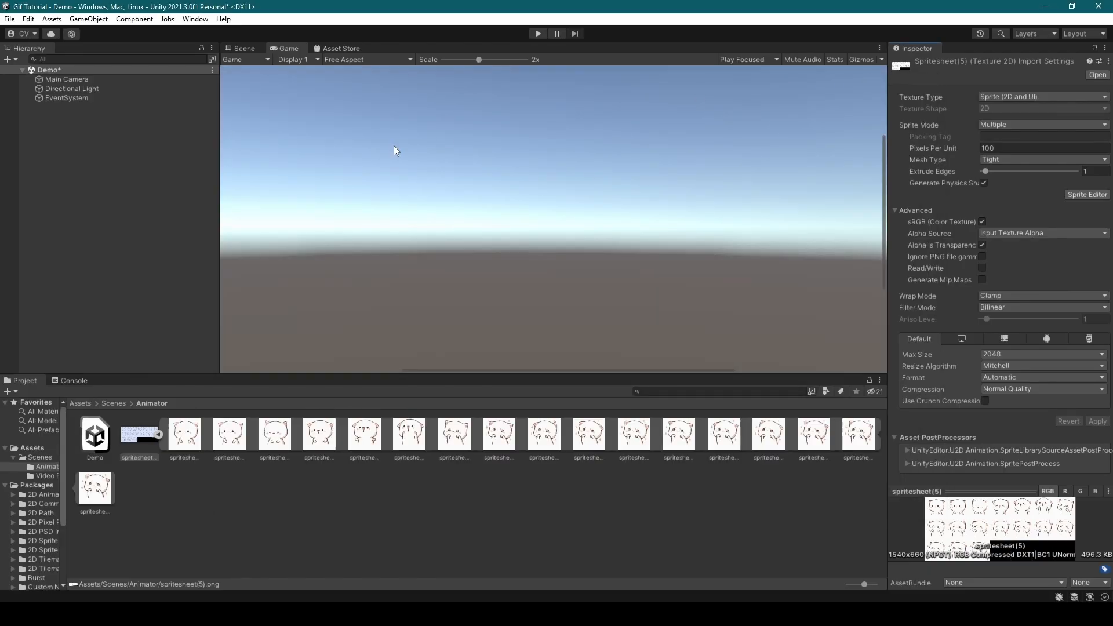
Add a UI Image to the Canvas with spritesheet(5)_0 as its Source Image.
{"action": "right_click", "coordinate": [106, 178]}
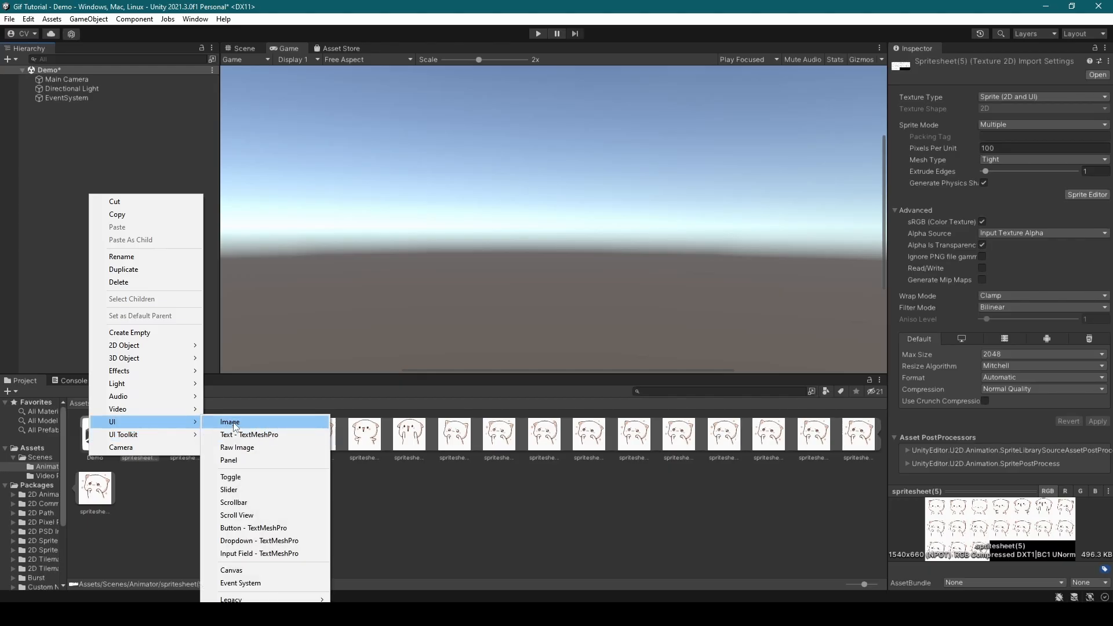
{"action": "left_click", "coordinate": [230, 422]}
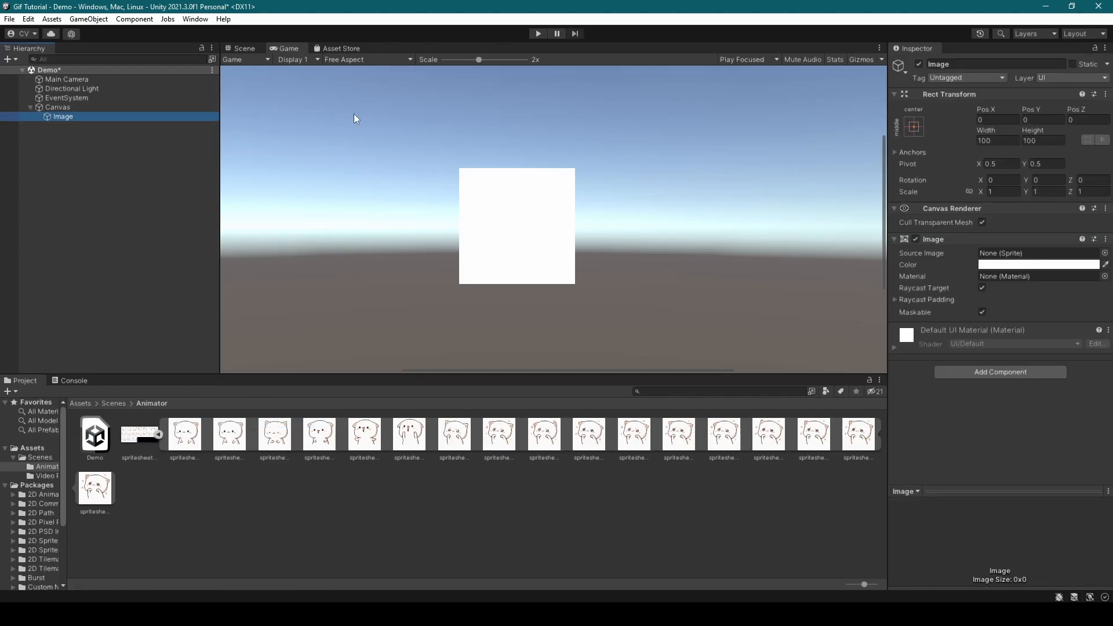
{"action": "left_click", "coordinate": [1104, 252]}
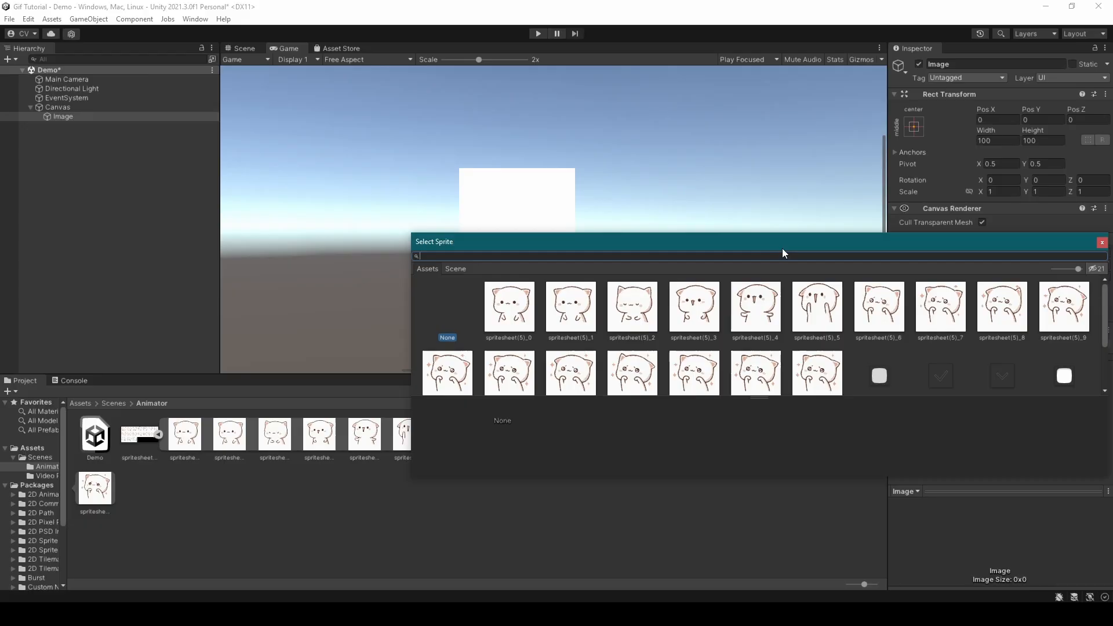
{"action": "left_click", "coordinate": [508, 306]}
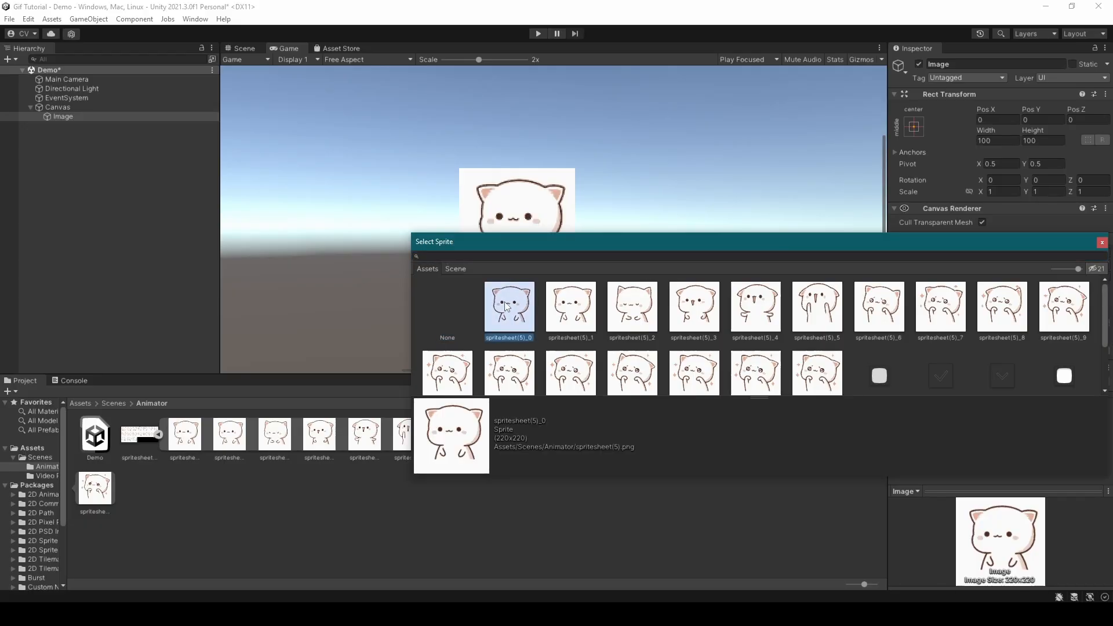
{"action": "double_click", "coordinate": [509, 307]}
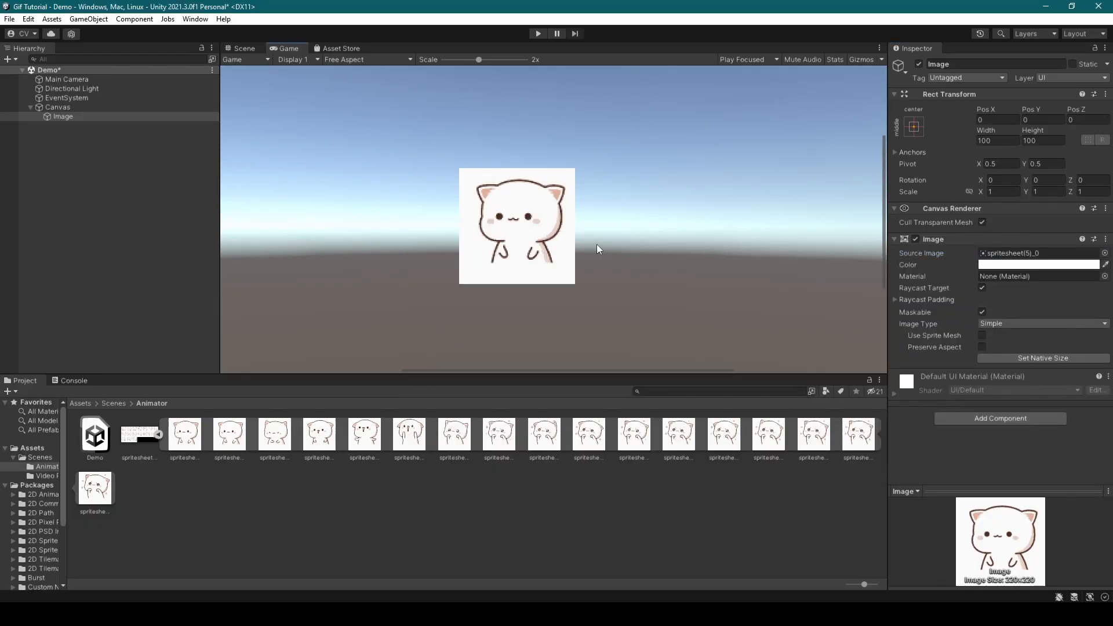
{"action": "left_click", "coordinate": [62, 116]}
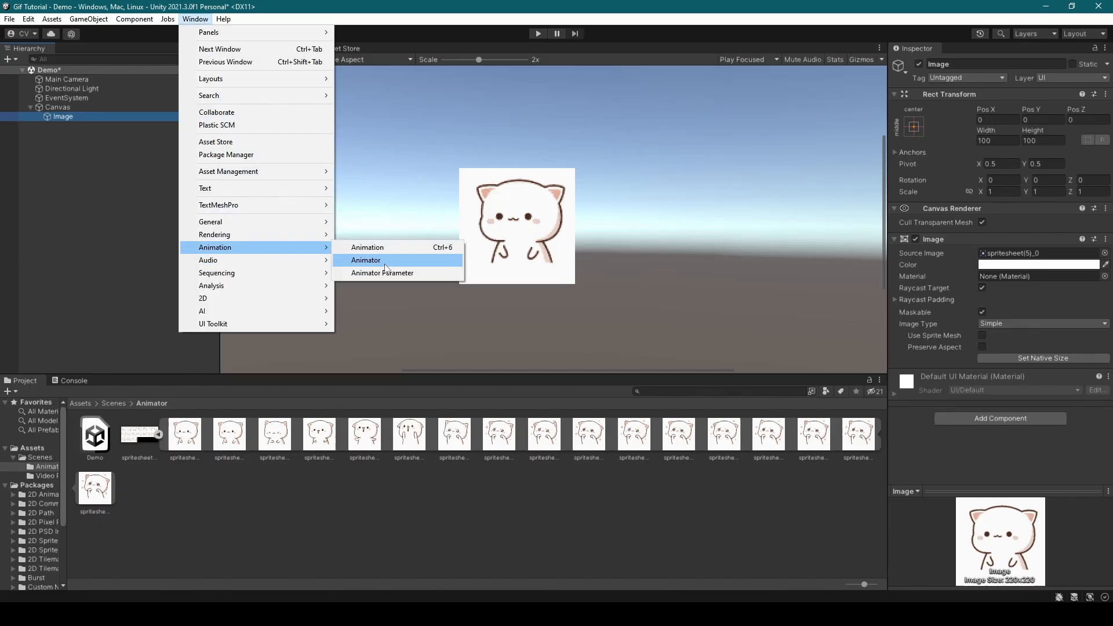
Create and save an animation clip named 'Default' for the Image from the Animation window.
{"action": "left_click", "coordinate": [367, 247]}
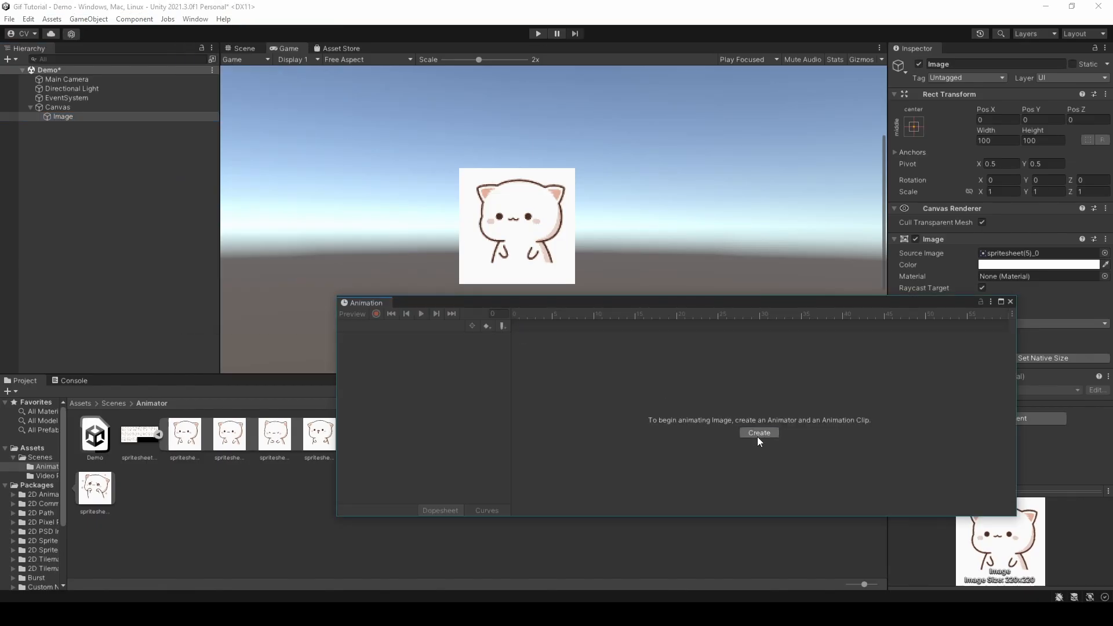
{"action": "left_click", "coordinate": [758, 432]}
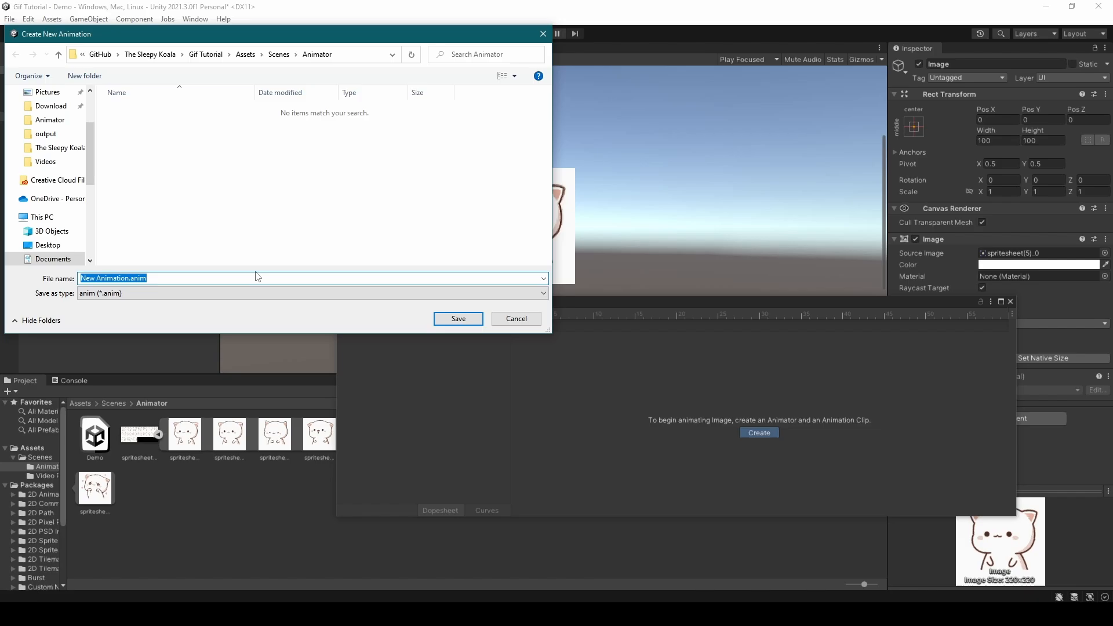
{"action": "type", "text": "Default"}
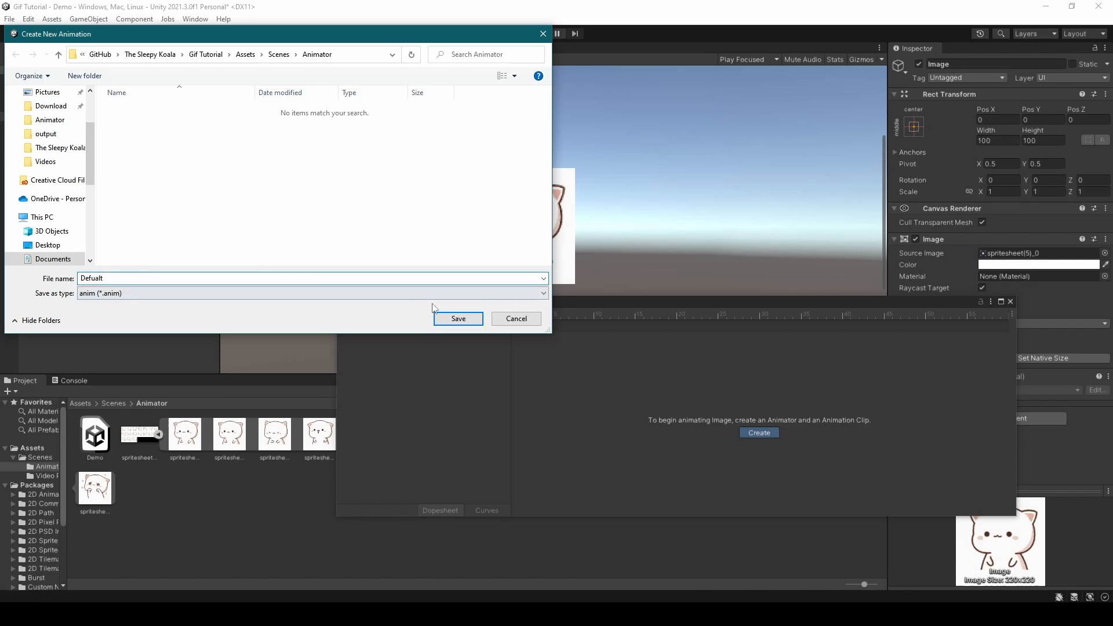
{"action": "left_click", "coordinate": [457, 318]}
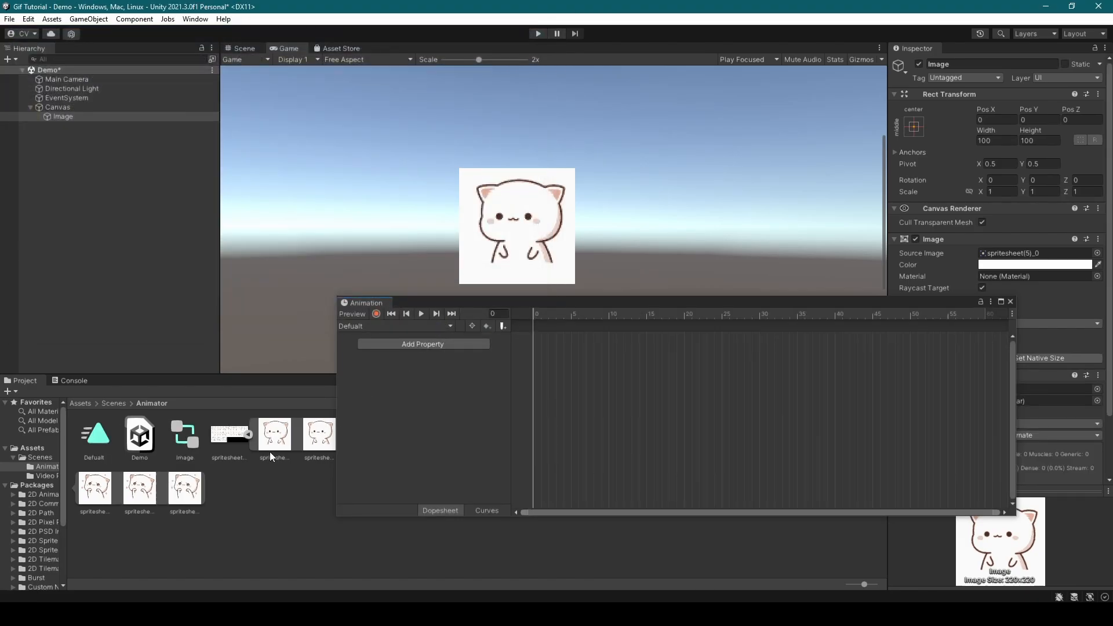
Drop the 17 cat sprite frames onto the Default timeline and preview playback.
{"action": "left_click", "coordinate": [274, 434]}
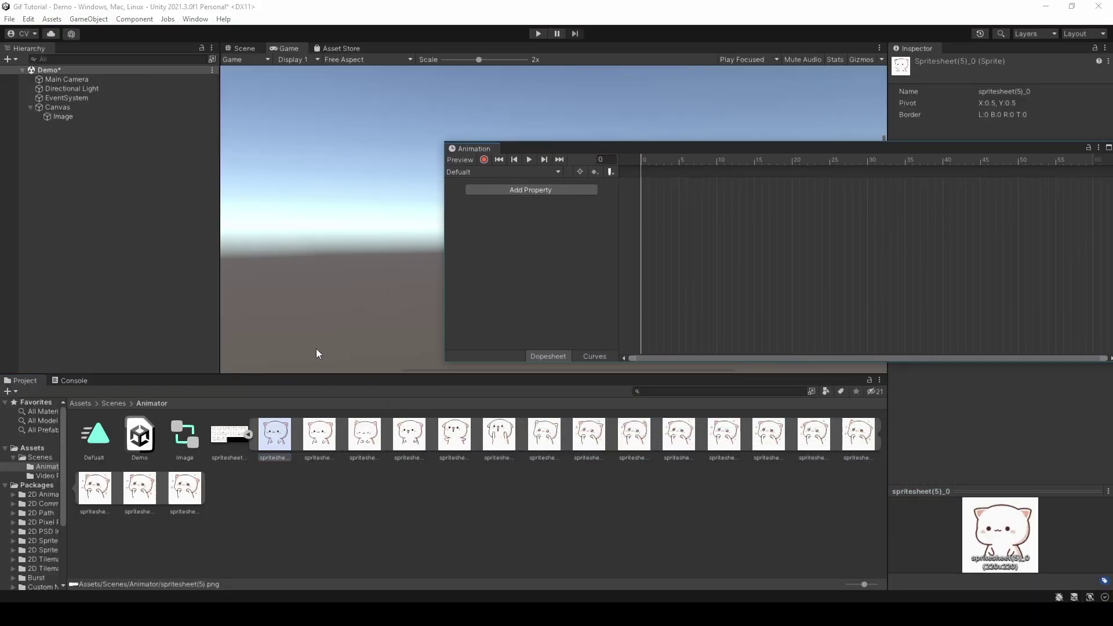
{"action": "mouse_move", "coordinate": [201, 447]}
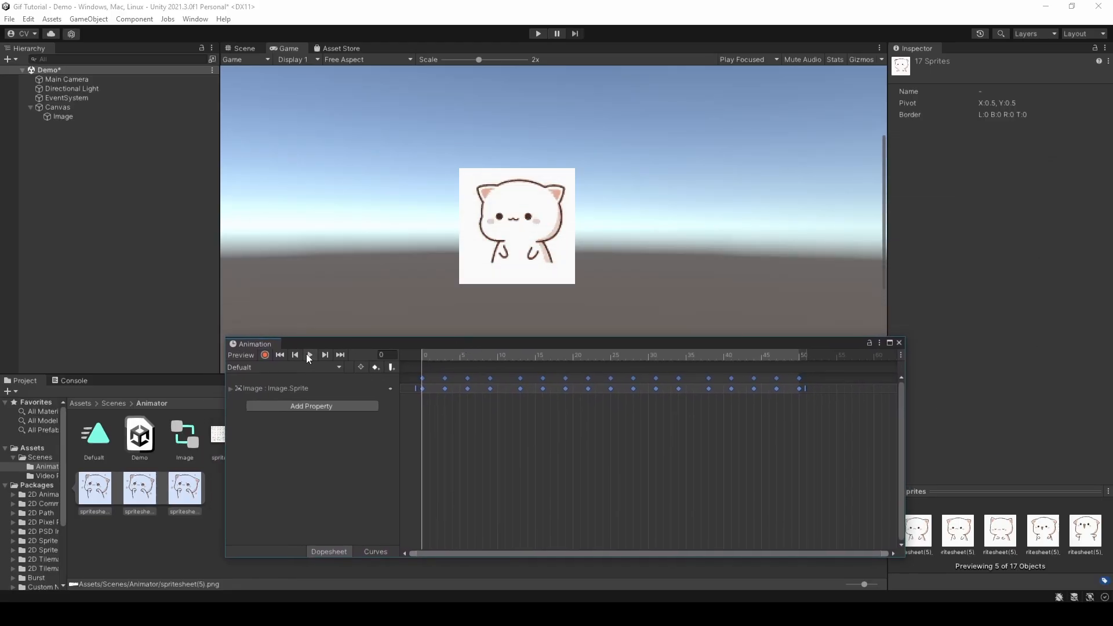
{"action": "left_click", "coordinate": [309, 354]}
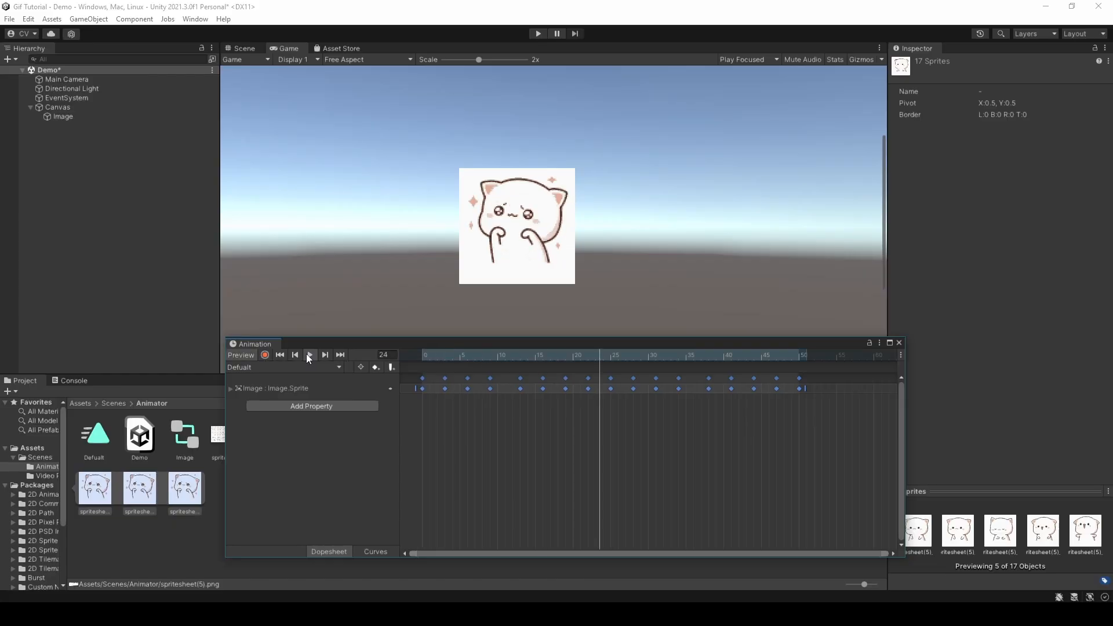
{"action": "left_click", "coordinate": [309, 355]}
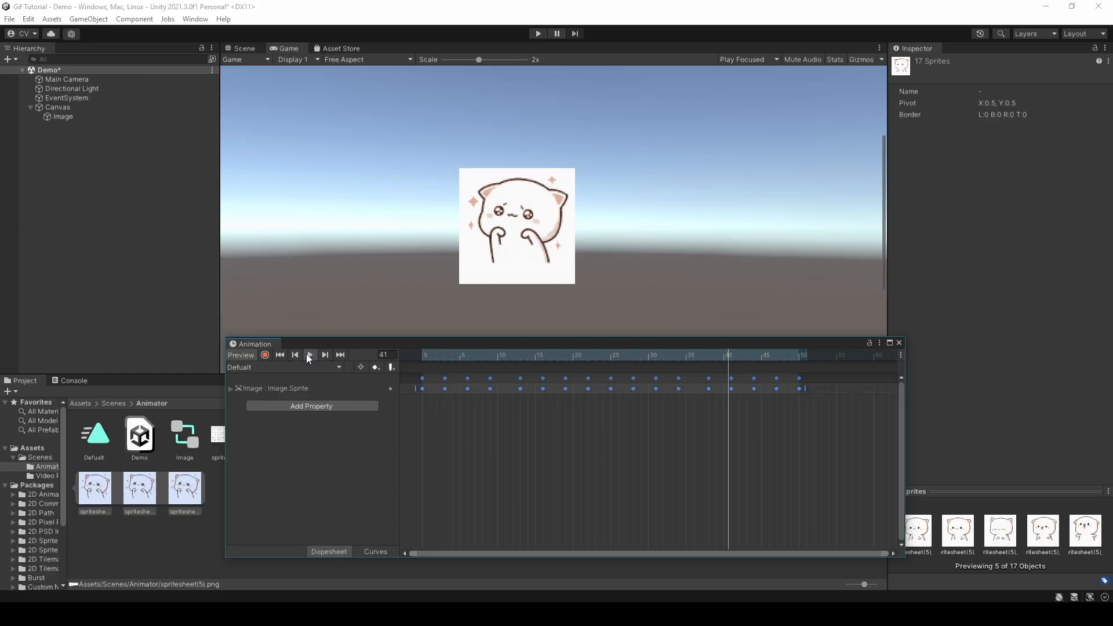
{"action": "left_click", "coordinate": [309, 355]}
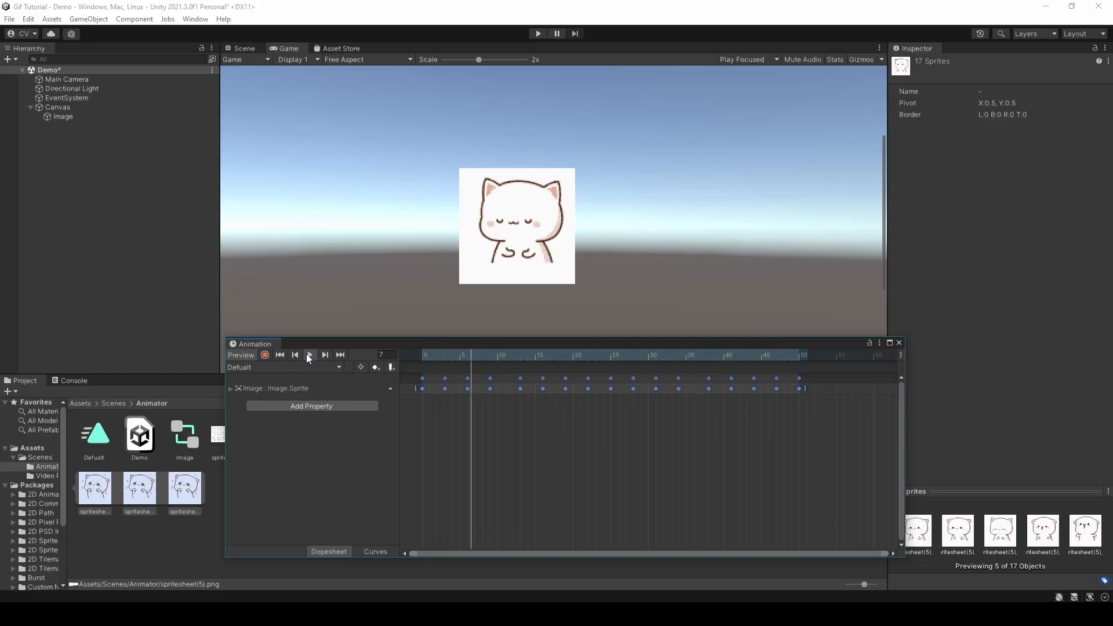
{"action": "left_click", "coordinate": [309, 355]}
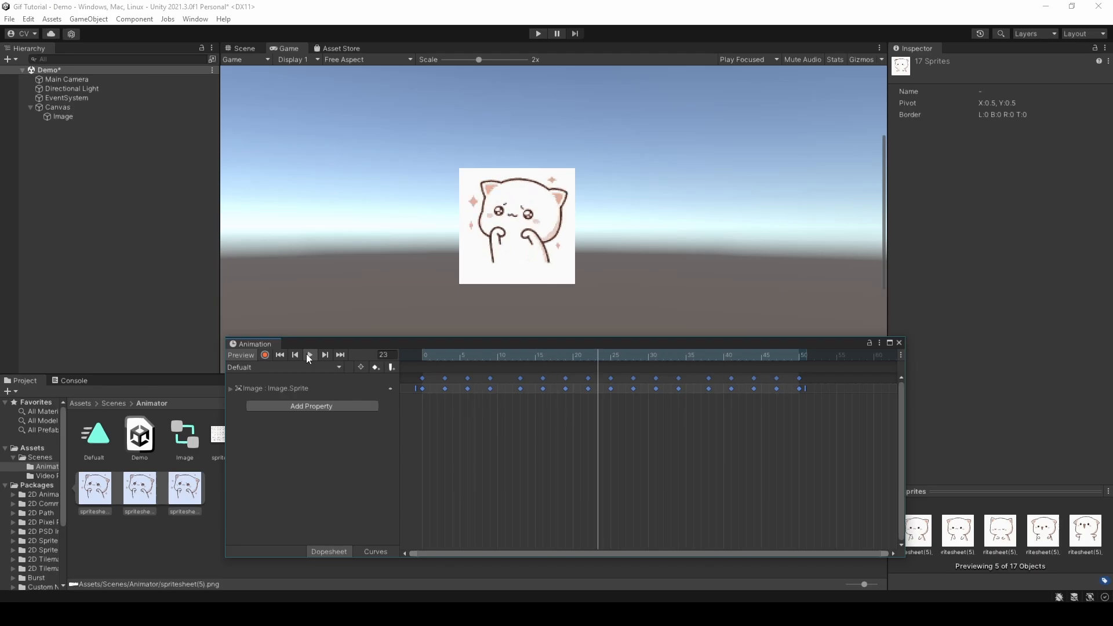
{"action": "left_click", "coordinate": [309, 354]}
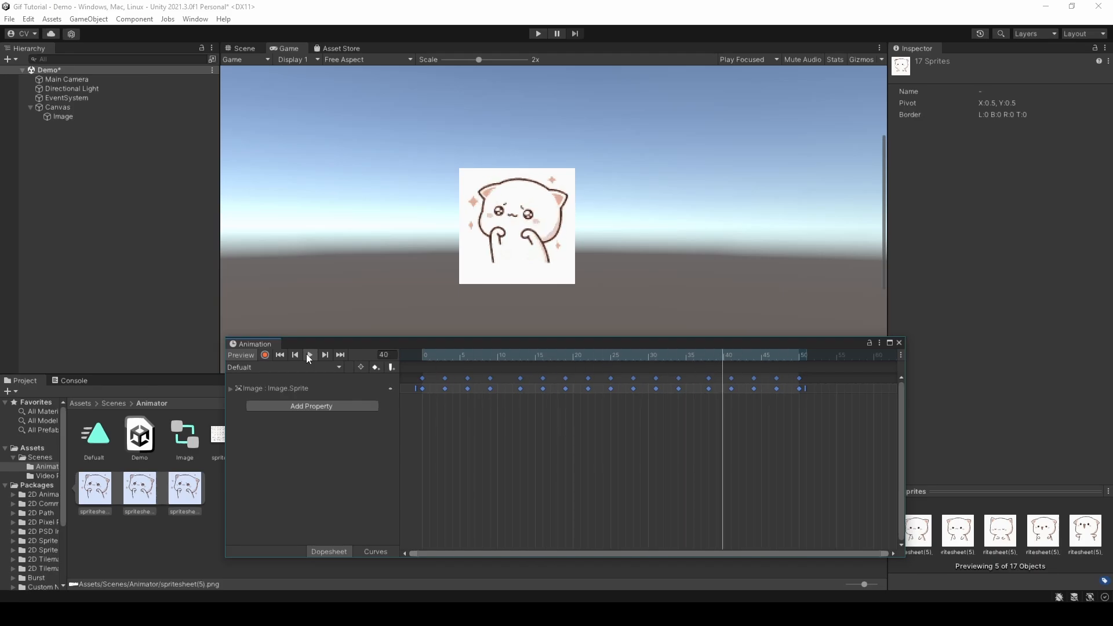
{"action": "left_click", "coordinate": [309, 354]}
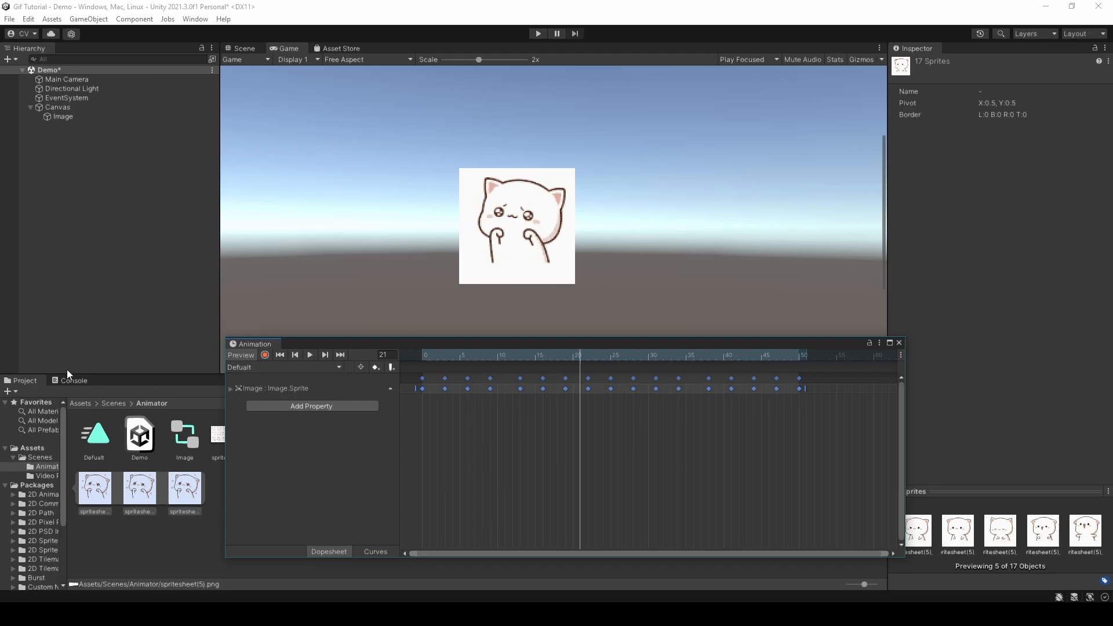